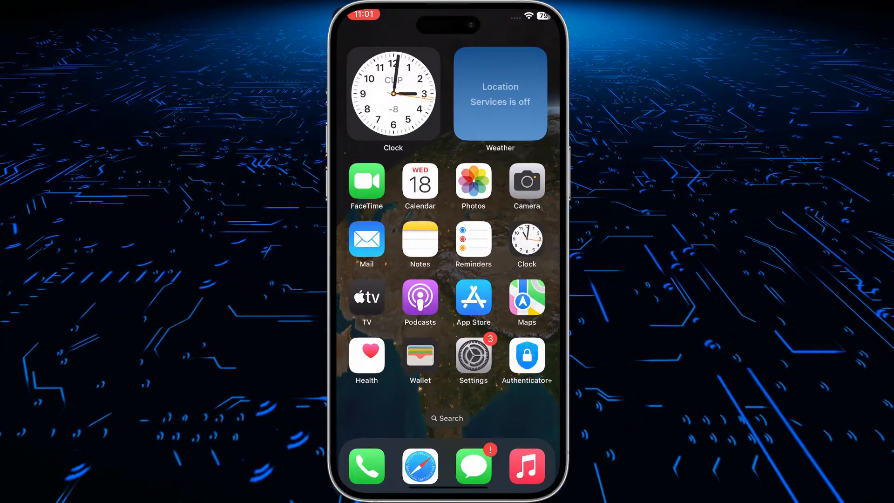
Go to Settings > Mail > Accounts > Add Account to list the providers
{"action": "left_click", "coordinate": [472, 356]}
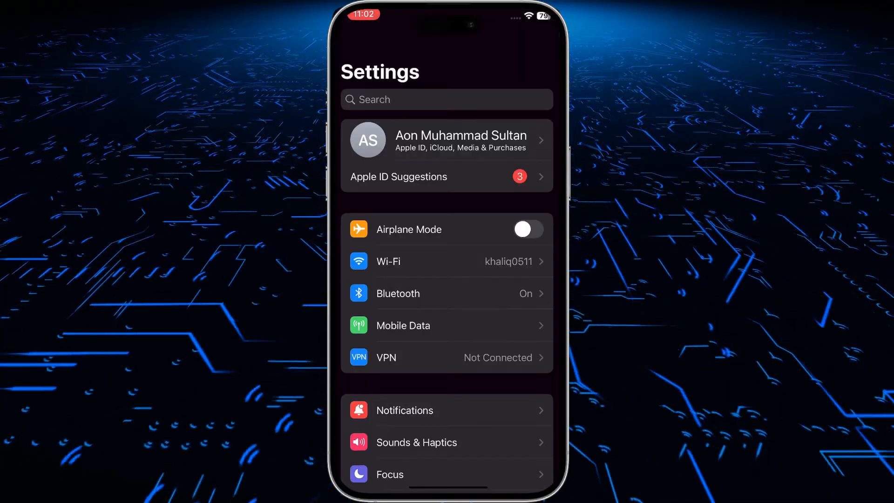
{"action": "scroll", "scroll_direction": "down", "scroll_amount": 3}
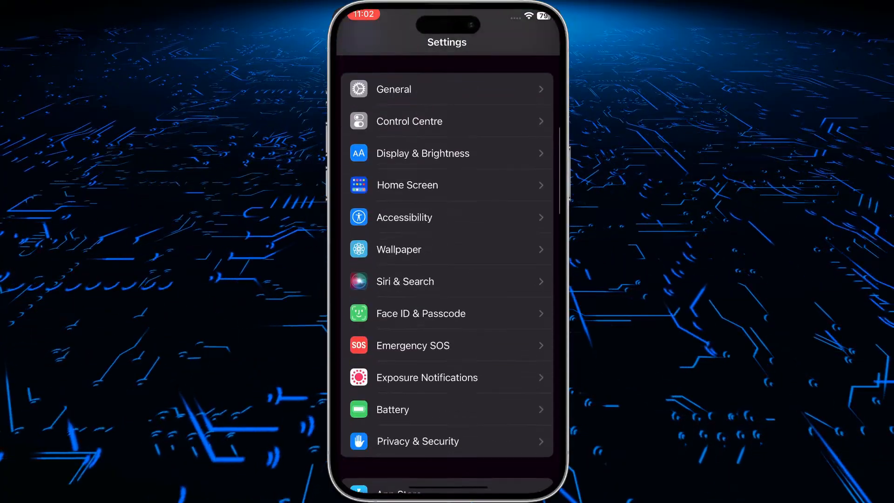
{"action": "scroll", "scroll_direction": "down", "scroll_amount": 3}
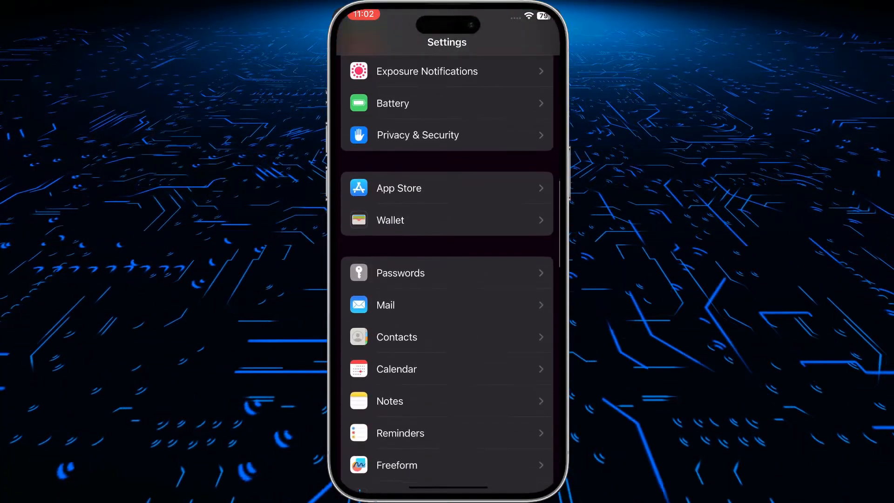
{"action": "left_click", "coordinate": [385, 304]}
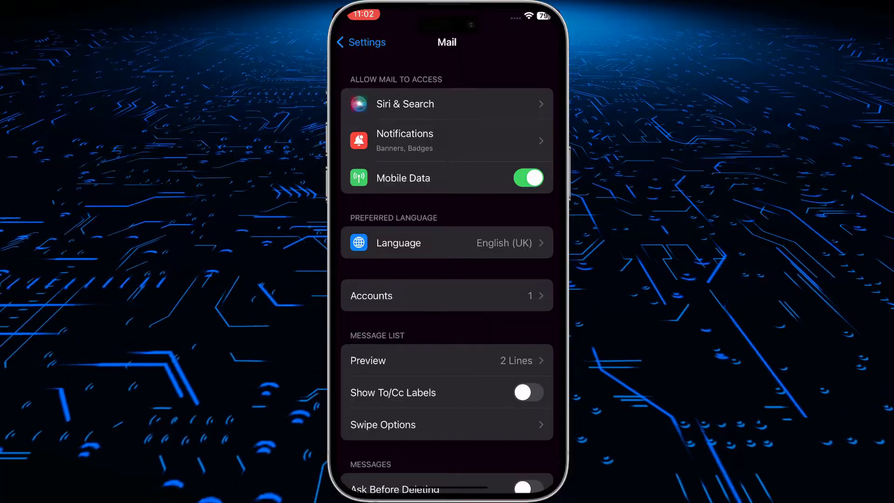
{"action": "left_click", "coordinate": [446, 295]}
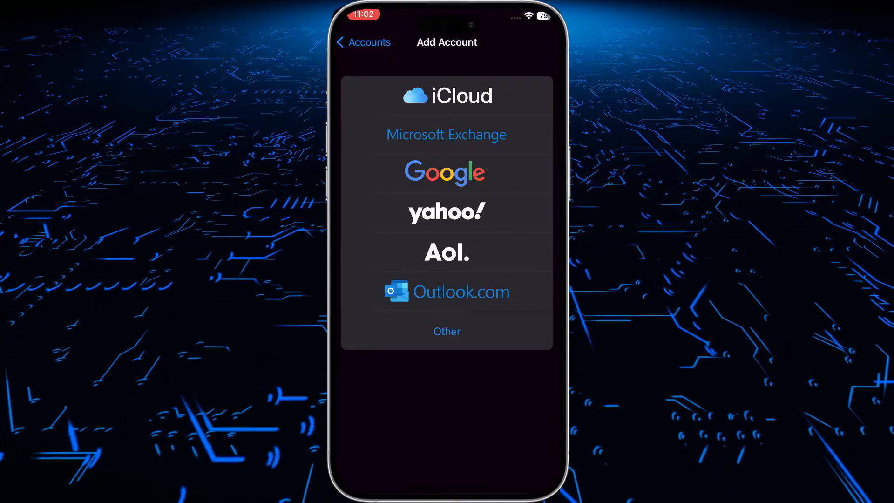
Choose Other > Add Mail Account and enter name, email, password and description 'Tutorialtrove'
{"action": "left_click", "coordinate": [446, 331]}
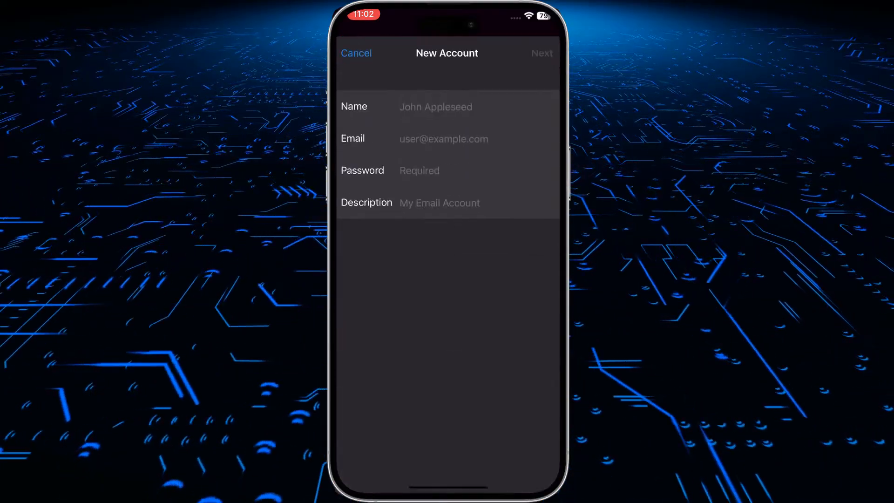
{"action": "left_click", "coordinate": [450, 107]}
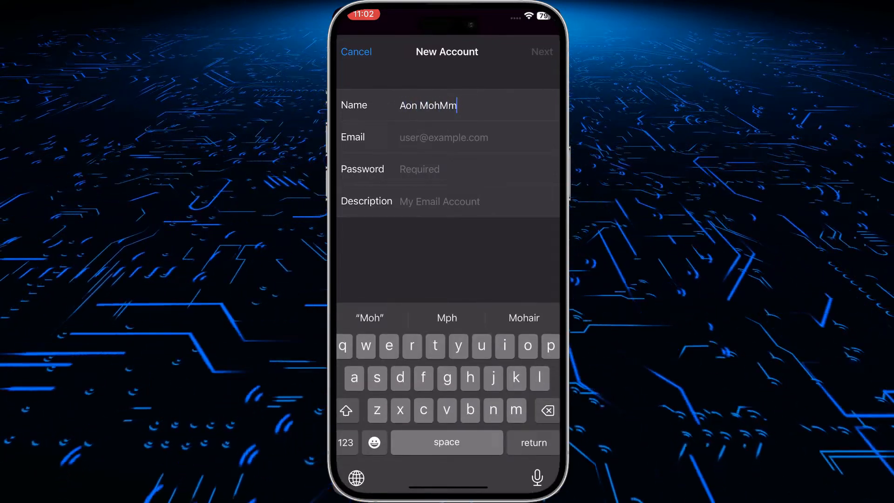
{"action": "left_click", "coordinate": [457, 137]}
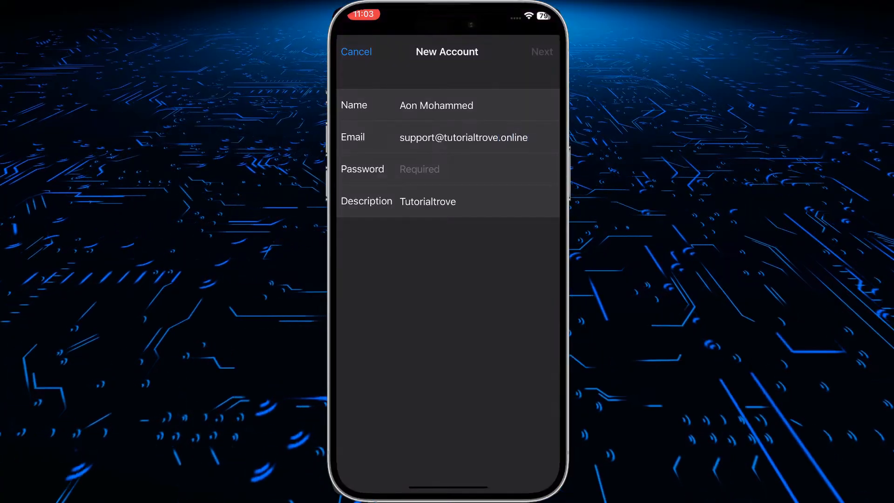
{"action": "left_click", "coordinate": [419, 169]}
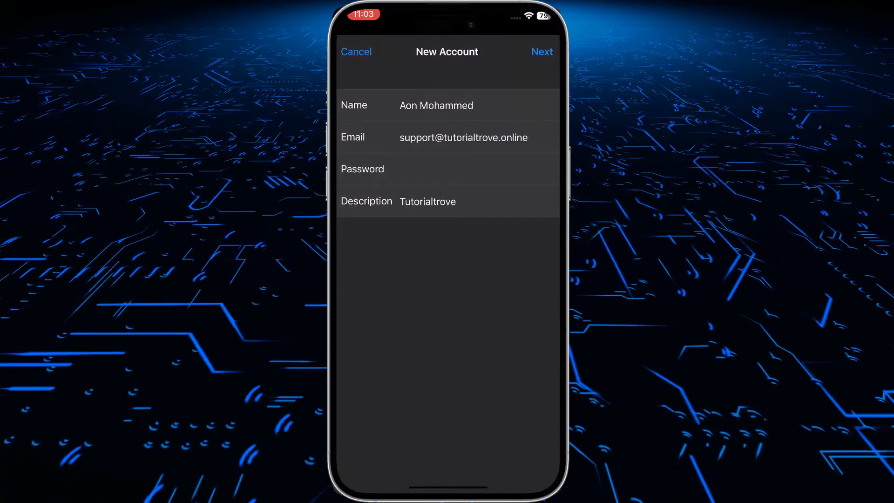
{"action": "left_click", "coordinate": [541, 51]}
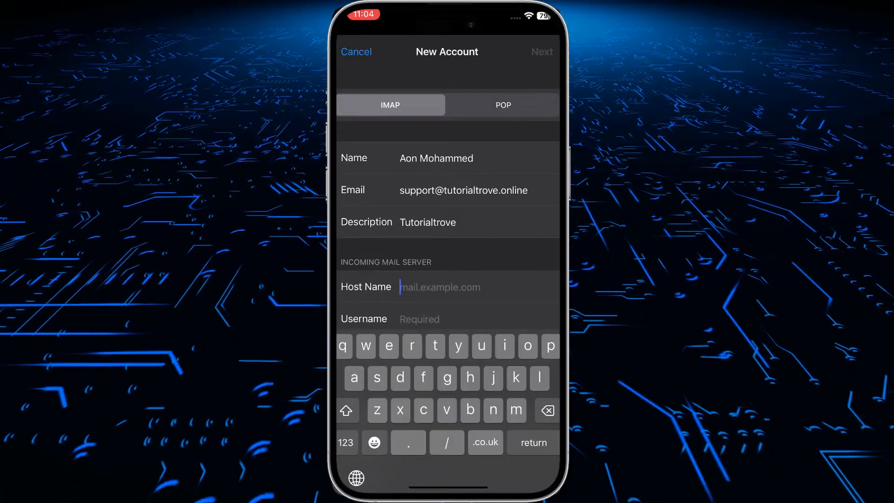
{"action": "type", "text": "imap.secureserver.net"}
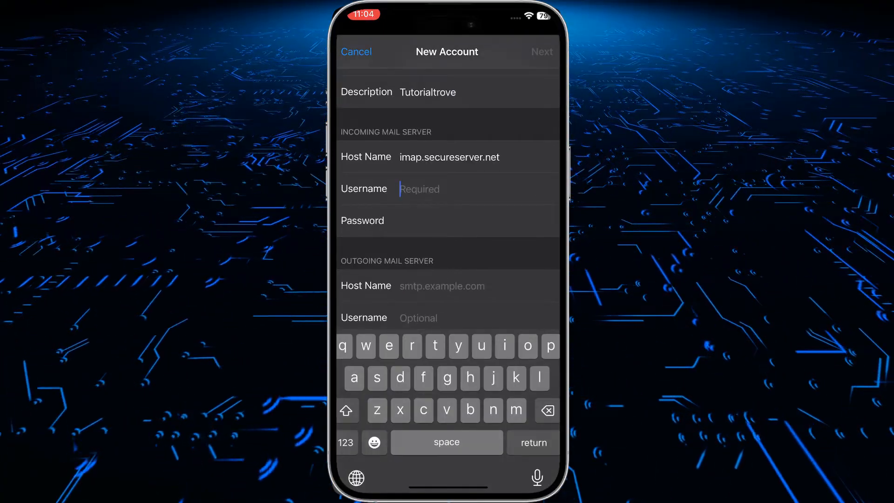
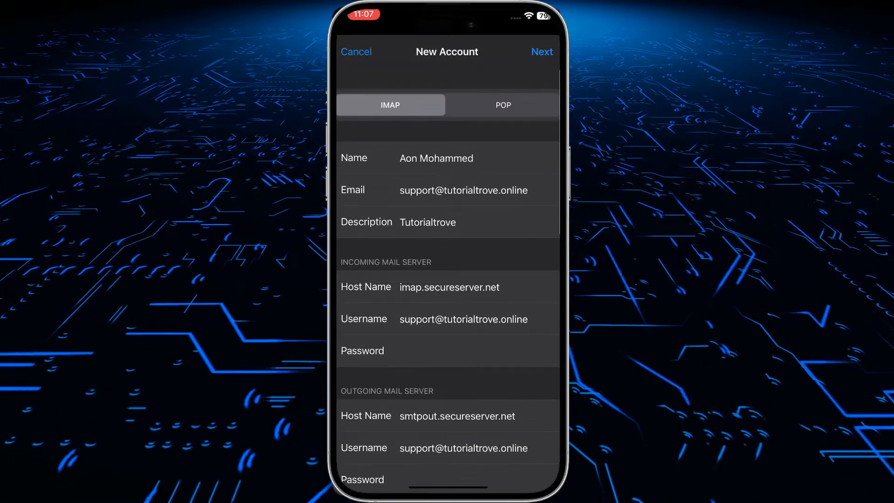
Verify the server settings, save the Tutorialtrove account with Mail on, and view Mailboxes
{"action": "left_click", "coordinate": [540, 51]}
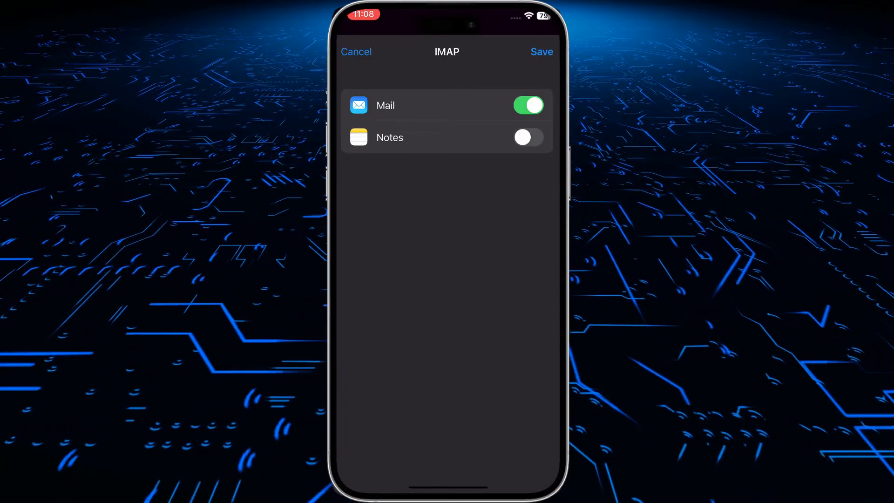
{"action": "left_click", "coordinate": [540, 51]}
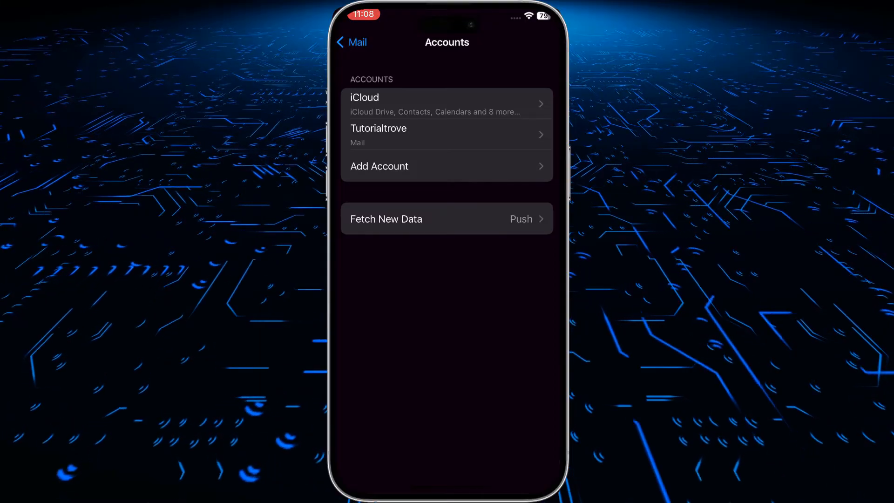
{"action": "left_click", "coordinate": [351, 42]}
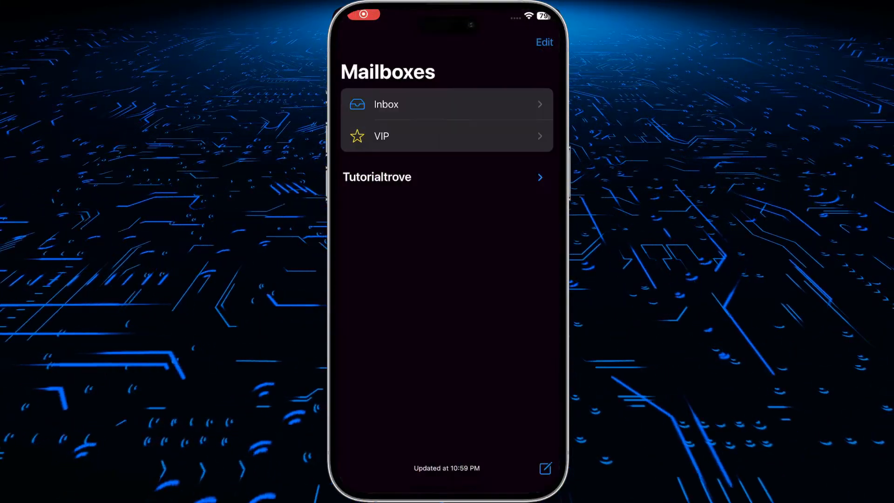